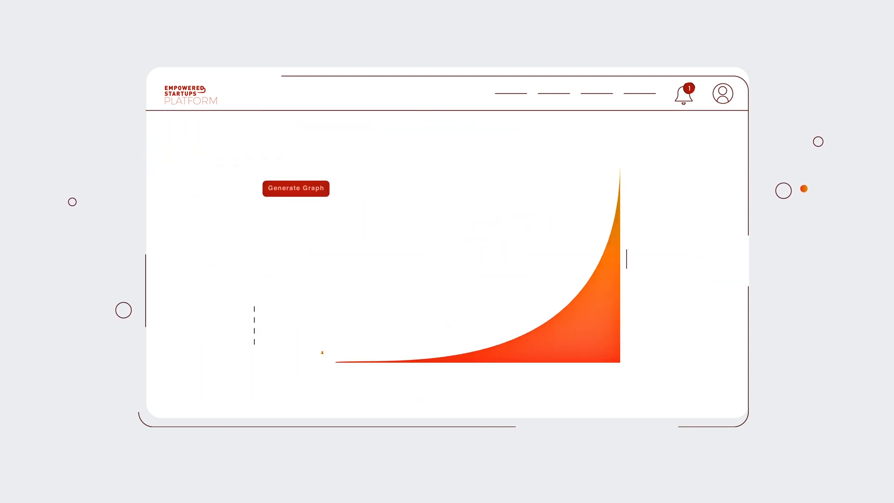
left_click(295, 188)
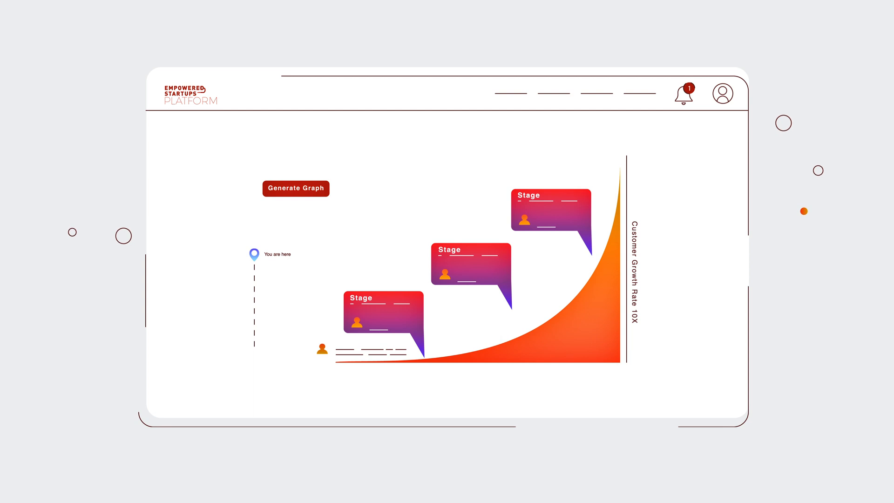
left_click(296, 188)
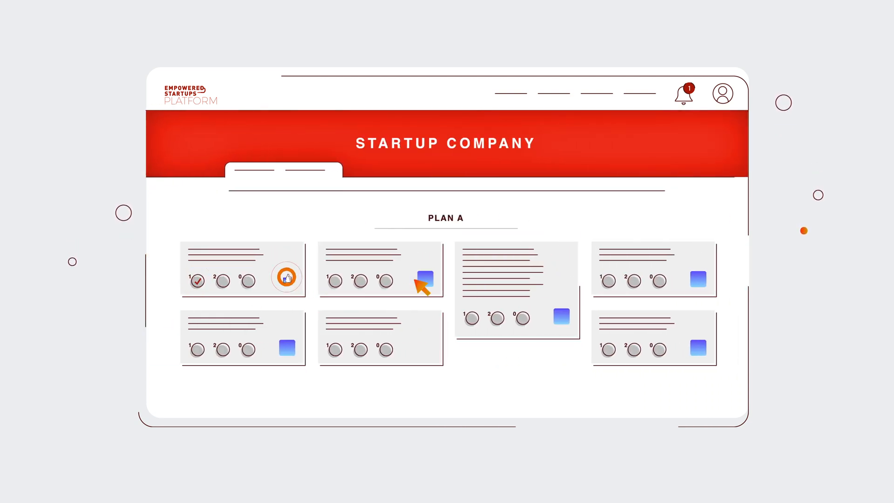
left_click(286, 276)
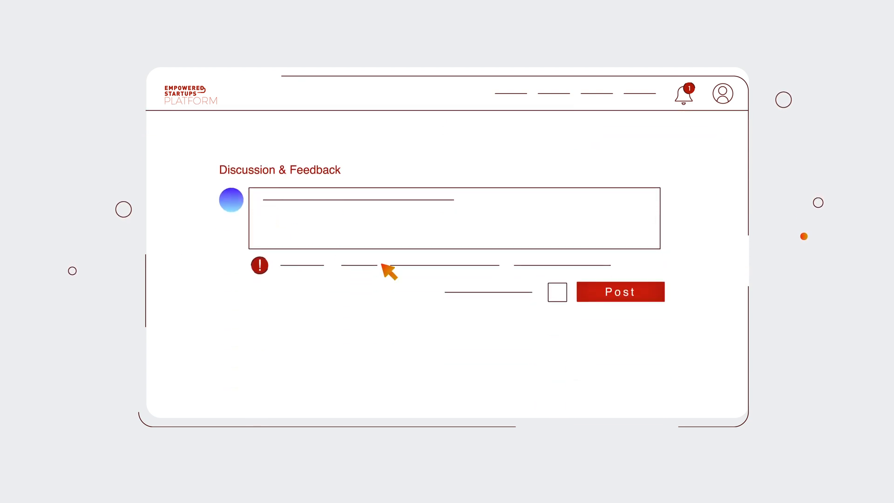